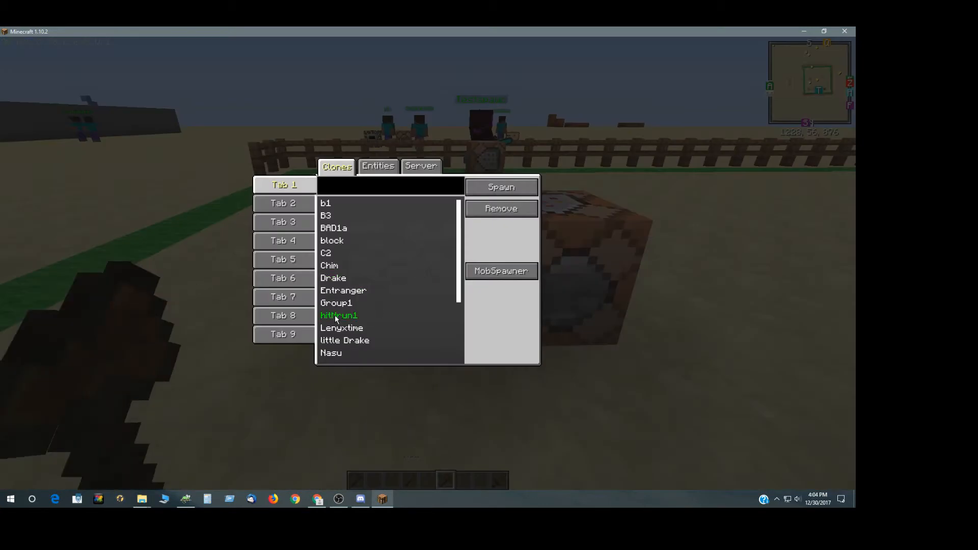
Choose the hitNrun1 clone from the saved clones list
left_click(338, 316)
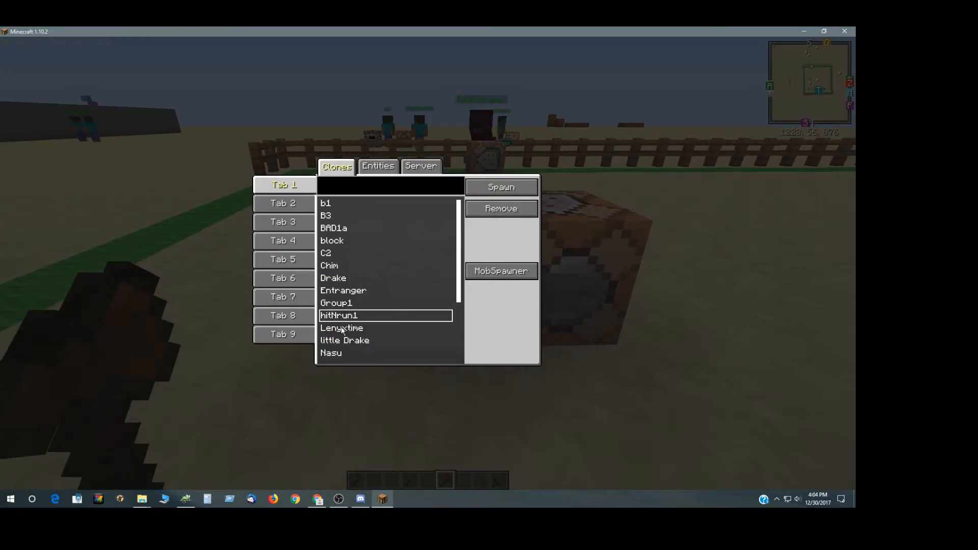
mouse_move(492, 290)
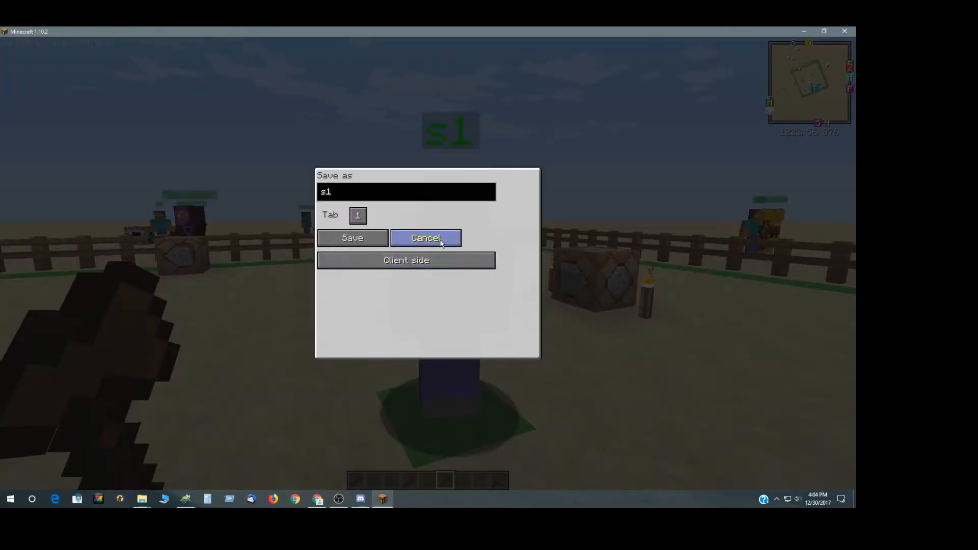
Dismiss the save prompt and view the command block's /blockdata ~1 ~ ~ {} command
left_click(426, 238)
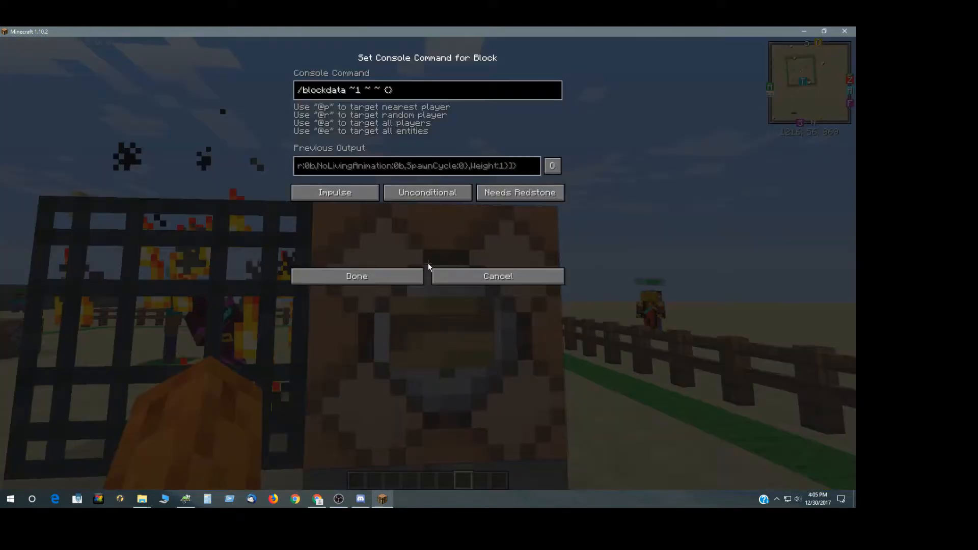
left_click(426, 89)
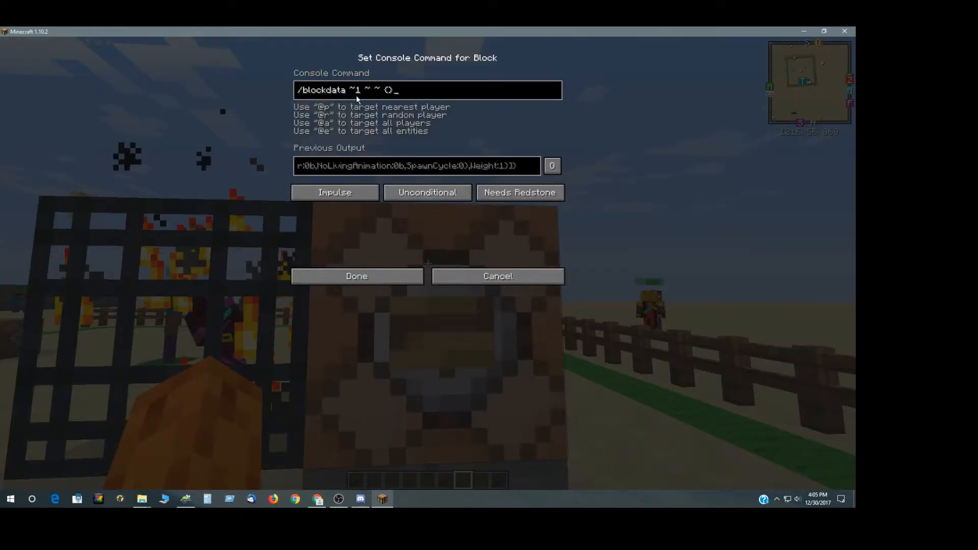
mouse_move(392, 96)
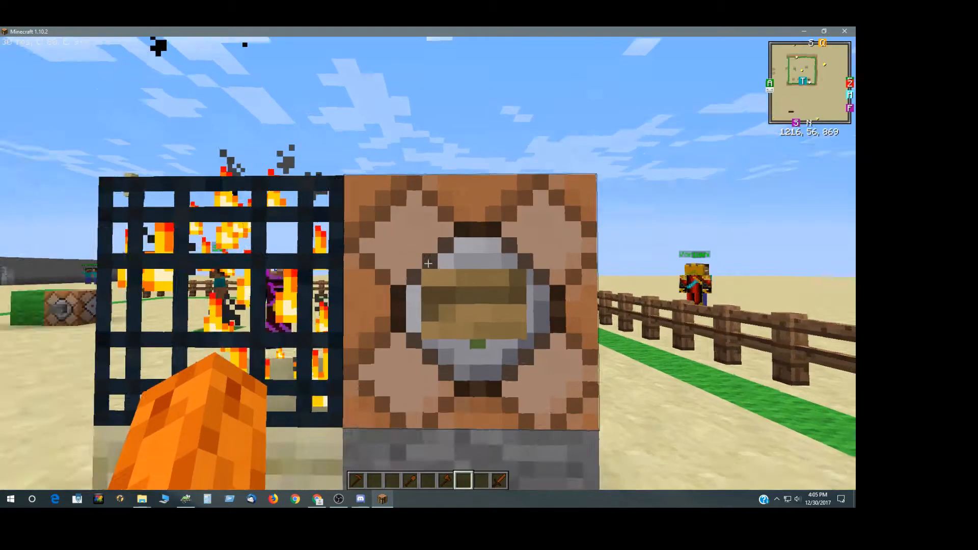
Switch from the inventory to Notepad++ and highlight a setting in the spawner data dump
key("e")
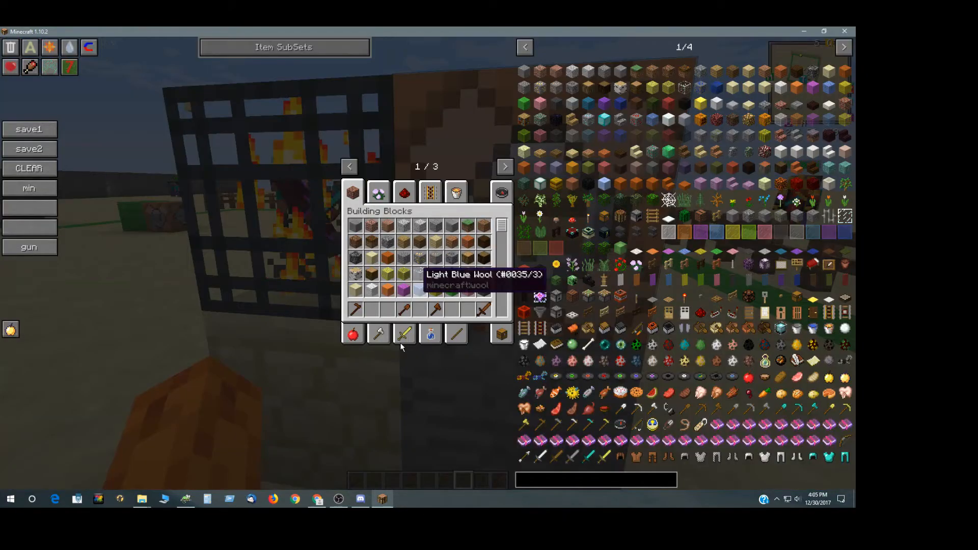
left_click(185, 499)
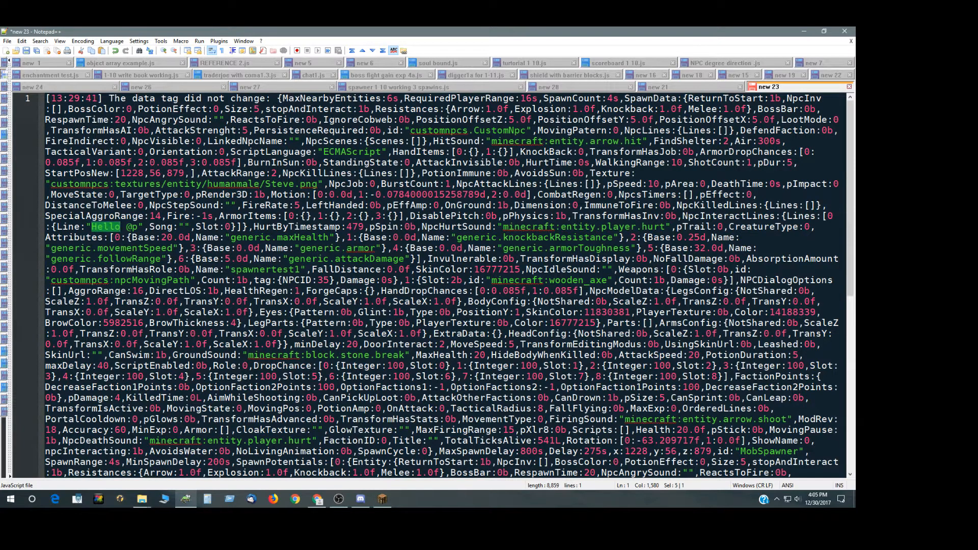
scroll("down", 3)
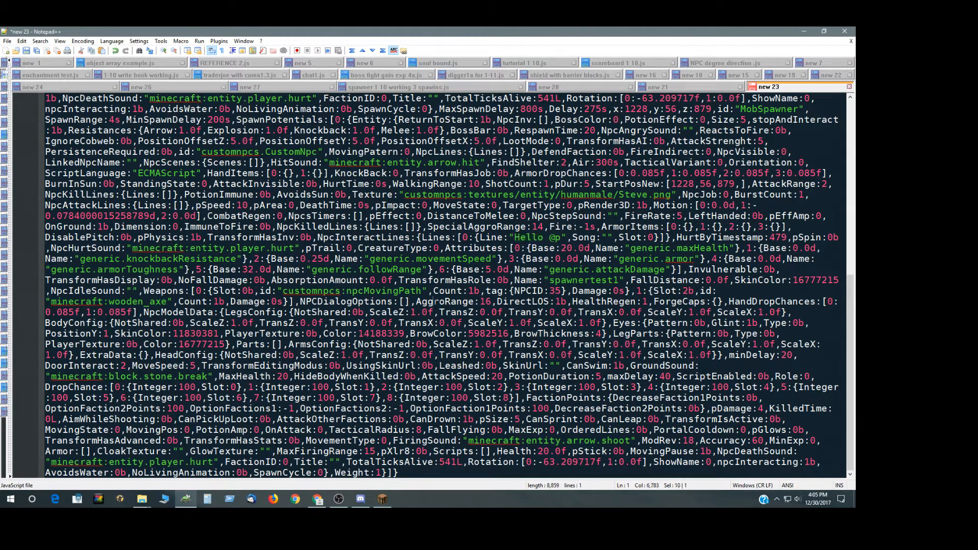
double_click(444, 302)
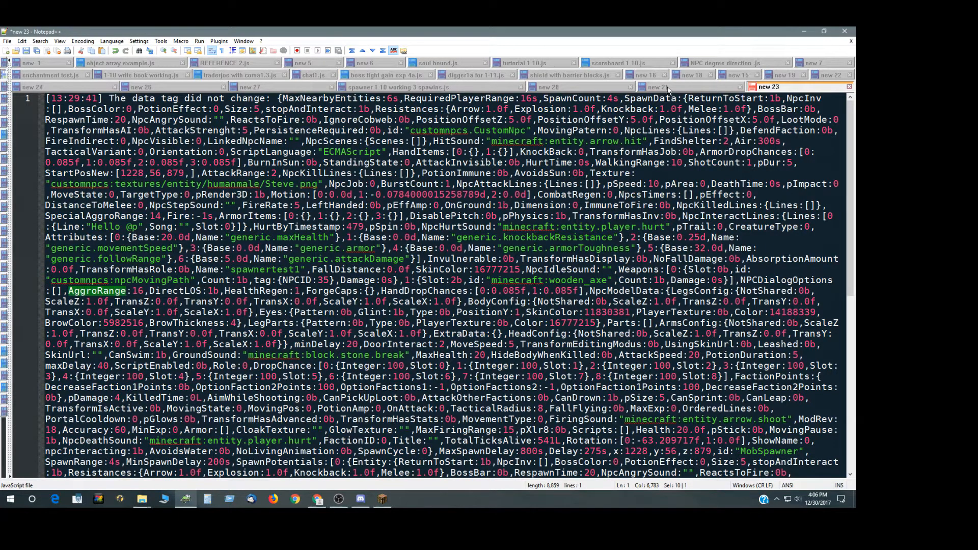
Review MaxNearbyEntities in the setblock commands document, then return to Minecraft
left_click(657, 87)
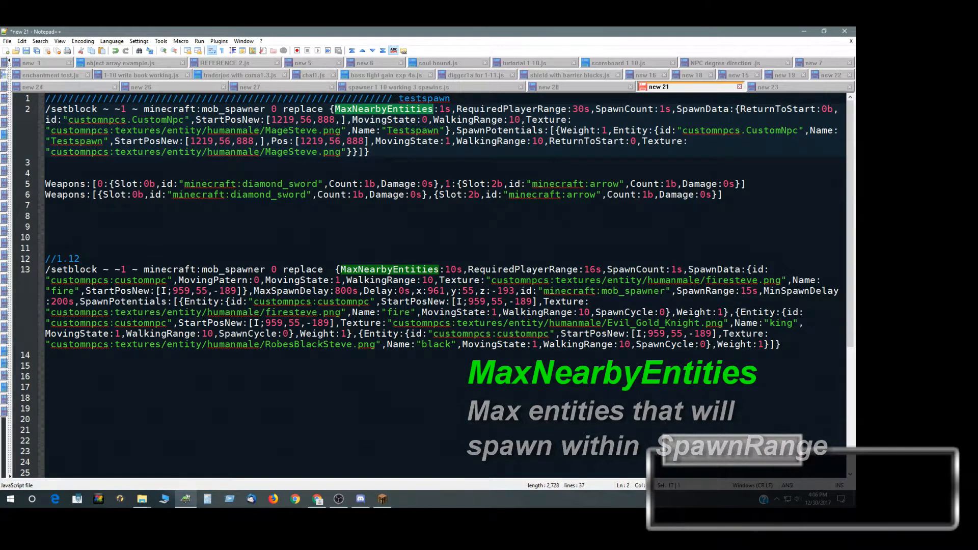
double_click(624, 109)
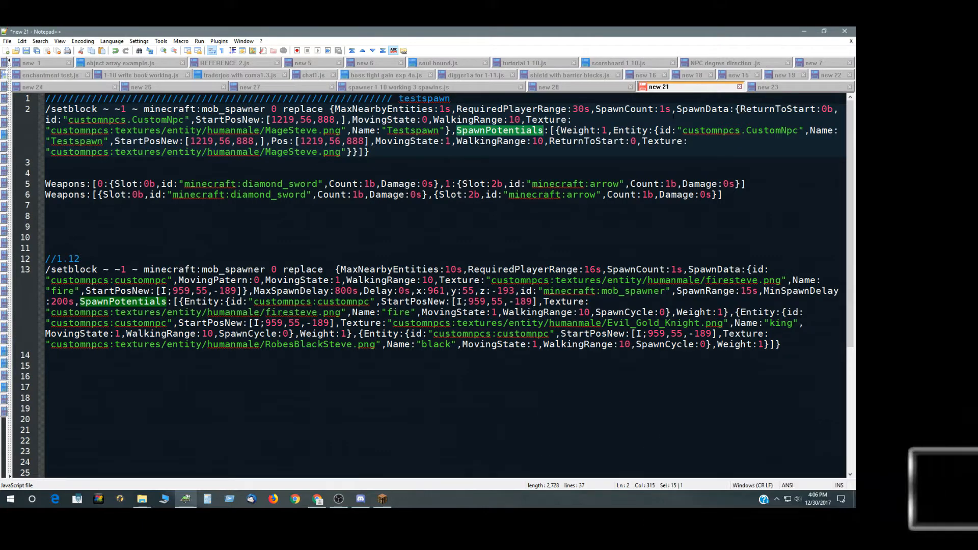
left_click(382, 499)
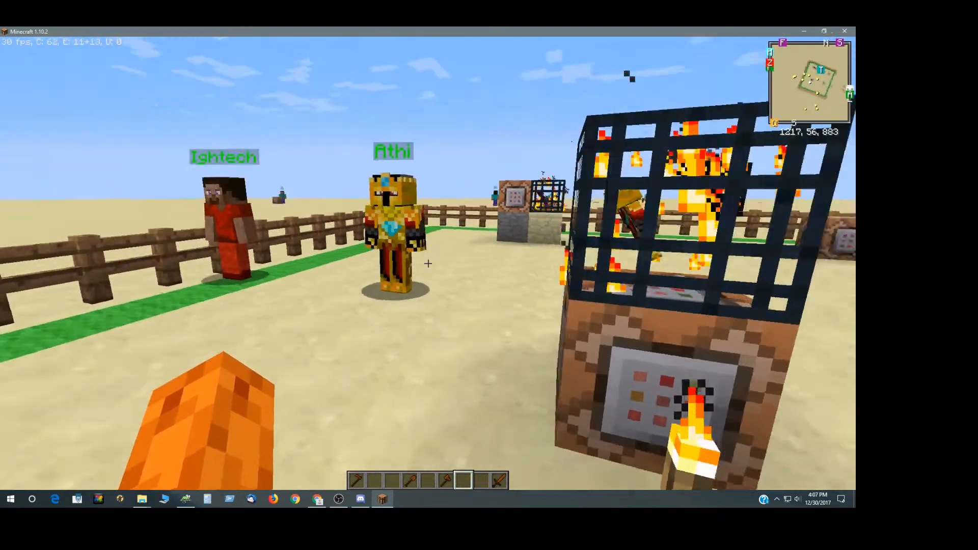
mouse_move(429, 265)
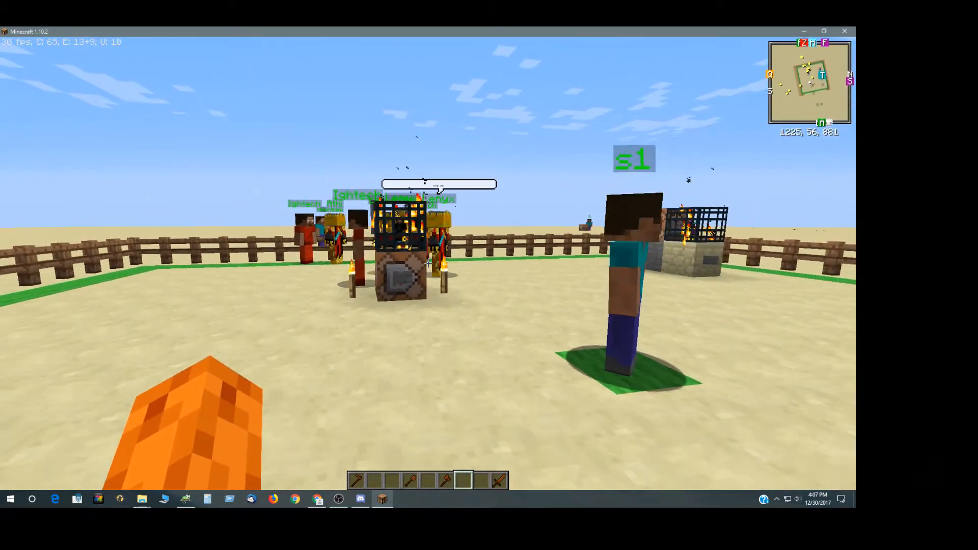
Open the inventory screen near the spawner and NPCs
key("e")
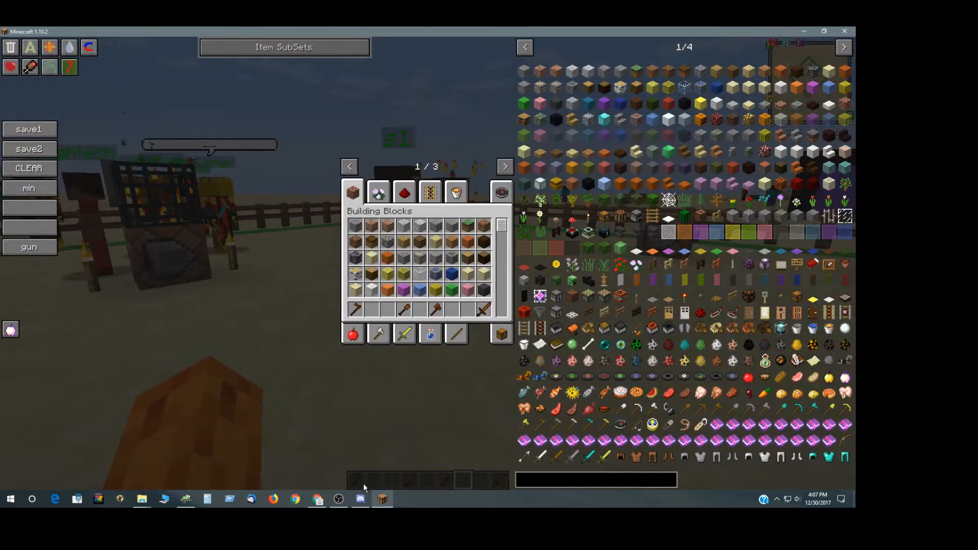
Select the whole 1.10 setblock spawner command on line 27 in Notepad++
left_click(185, 500)
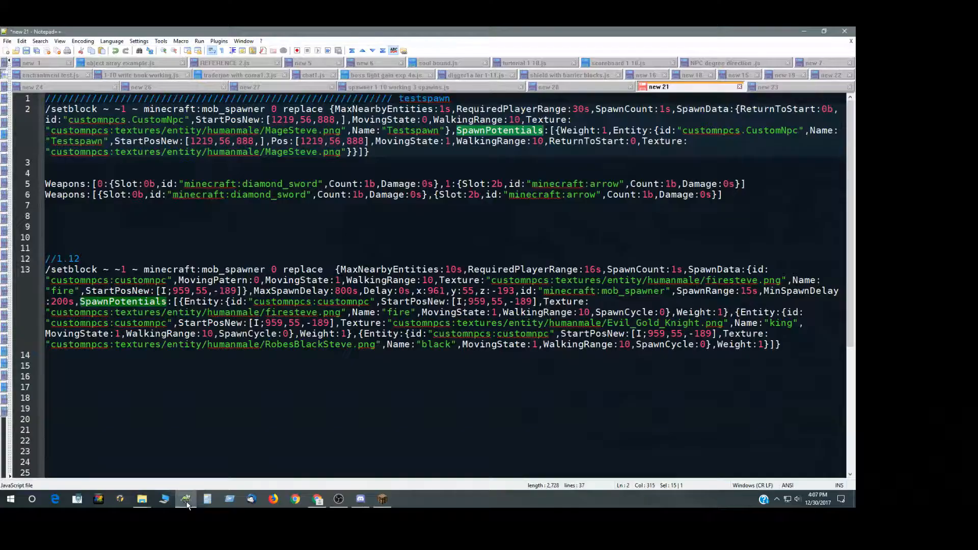
scroll("down", 3)
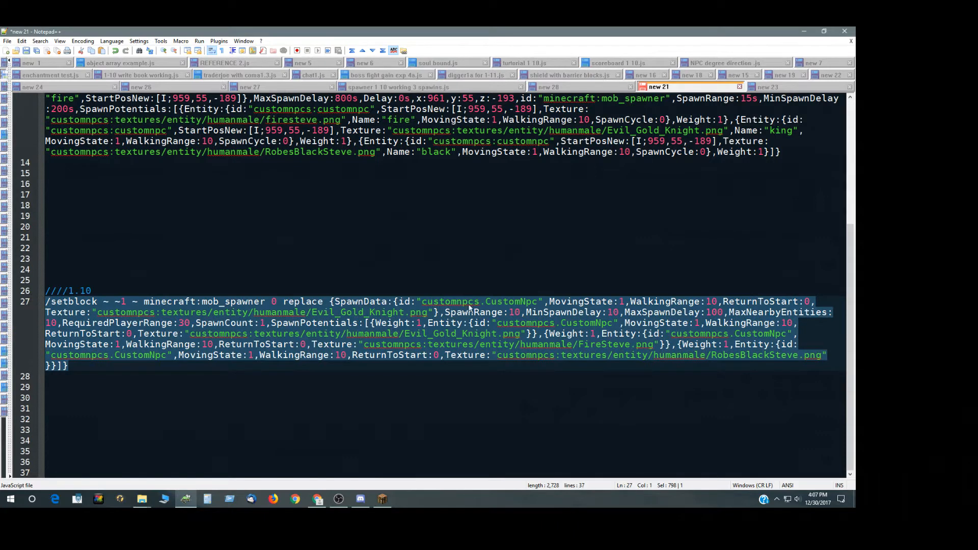
double_click(360, 301)
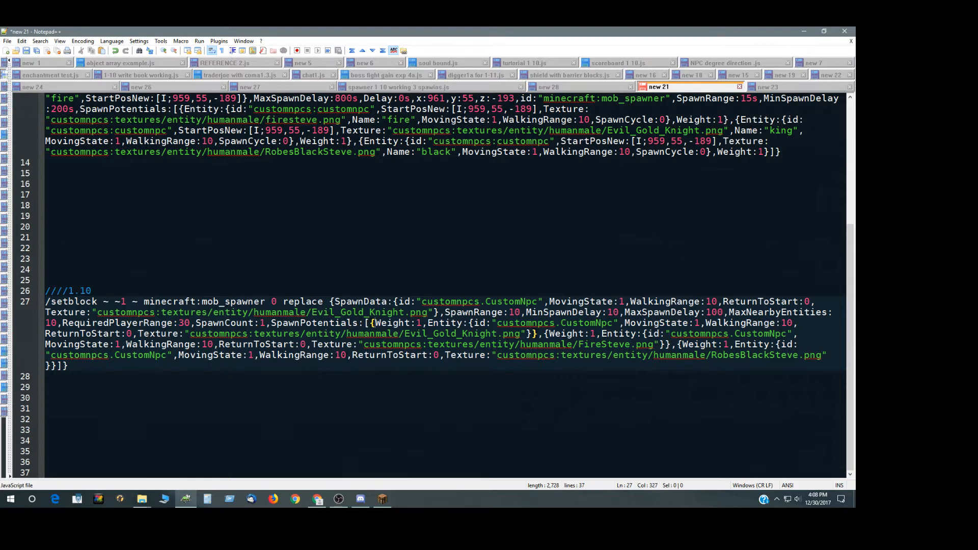
Highlight every ReturnToStart setting in the 1.10 spawner command
double_click(314, 323)
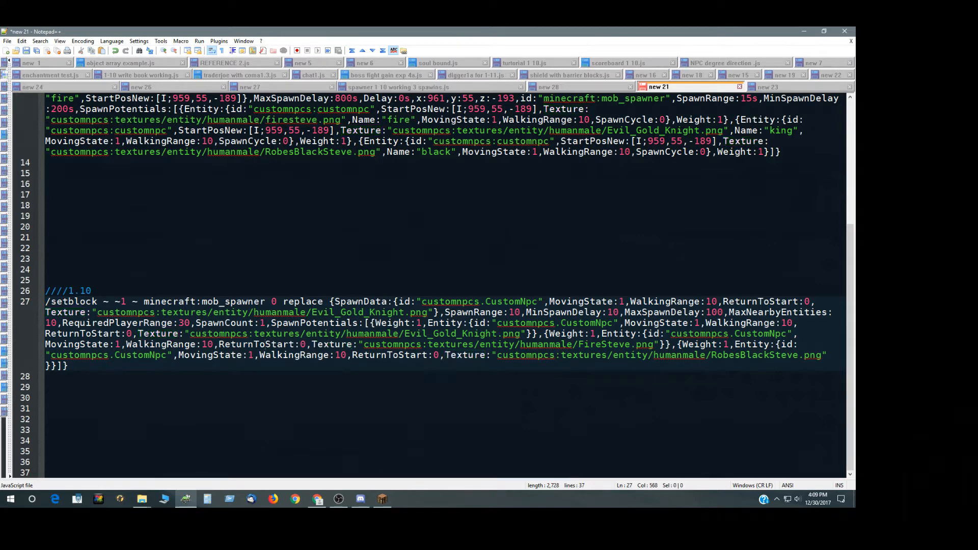
mouse_move(382, 499)
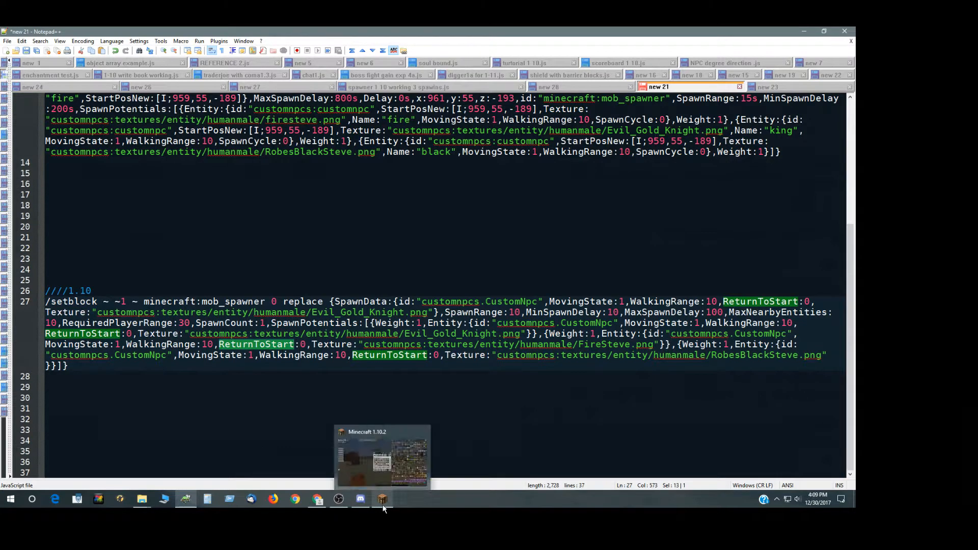
Return to the Minecraft world, close the inventory and resume near the spawner
left_click(382, 499)
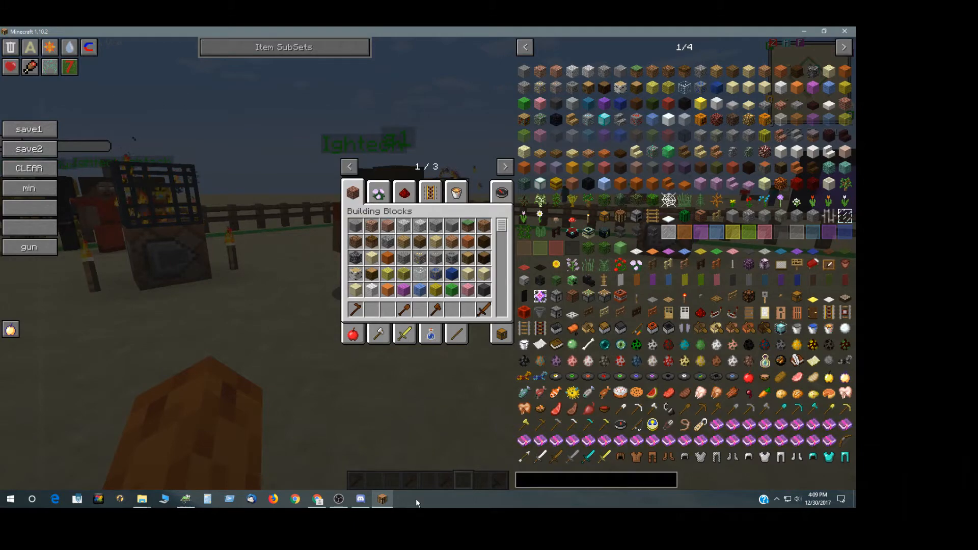
key("Escape")
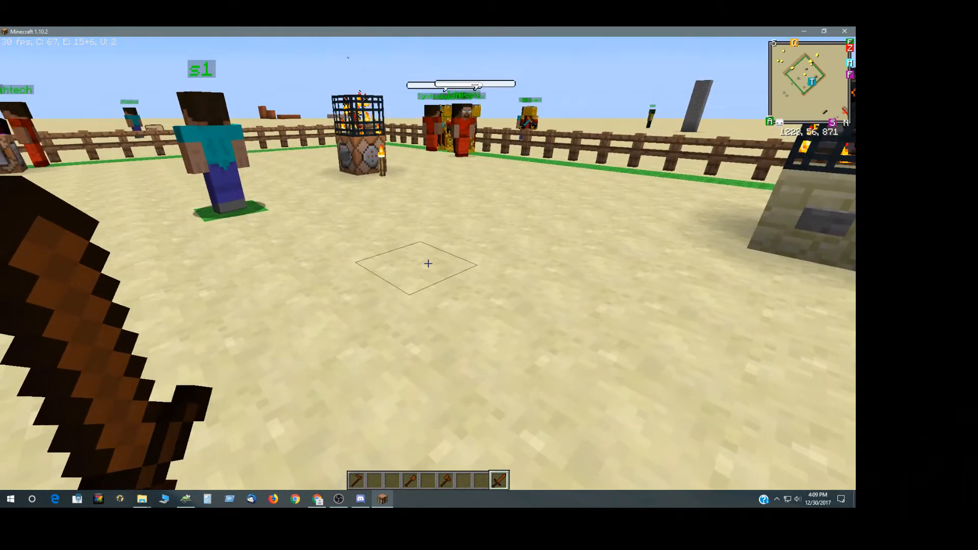
left_click(185, 499)
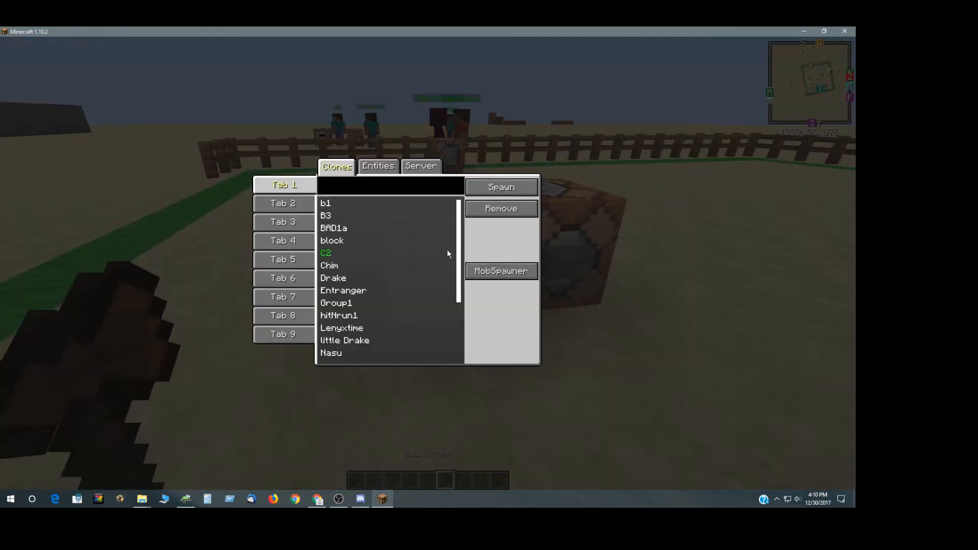
Scroll the clone list and choose the spawnertest1 clone
left_click(353, 302)
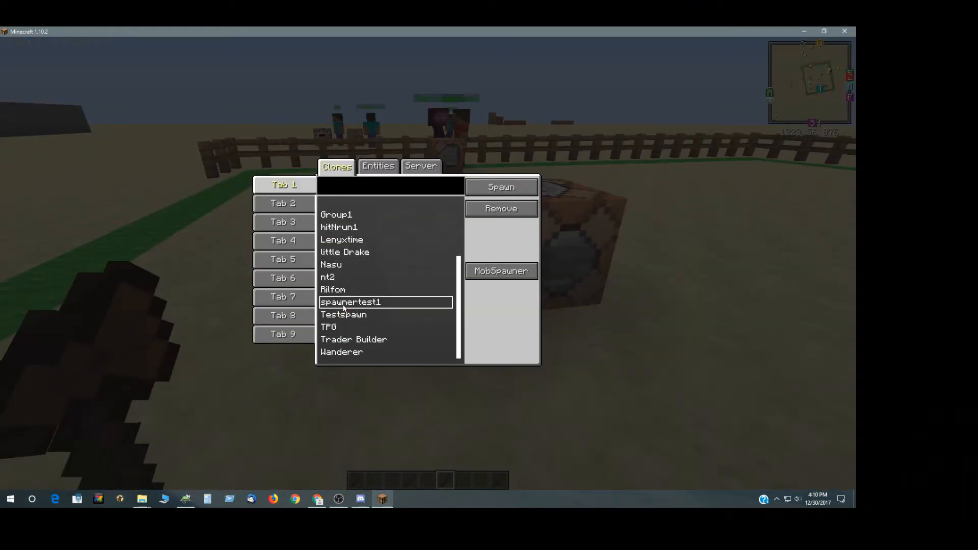
left_click(501, 271)
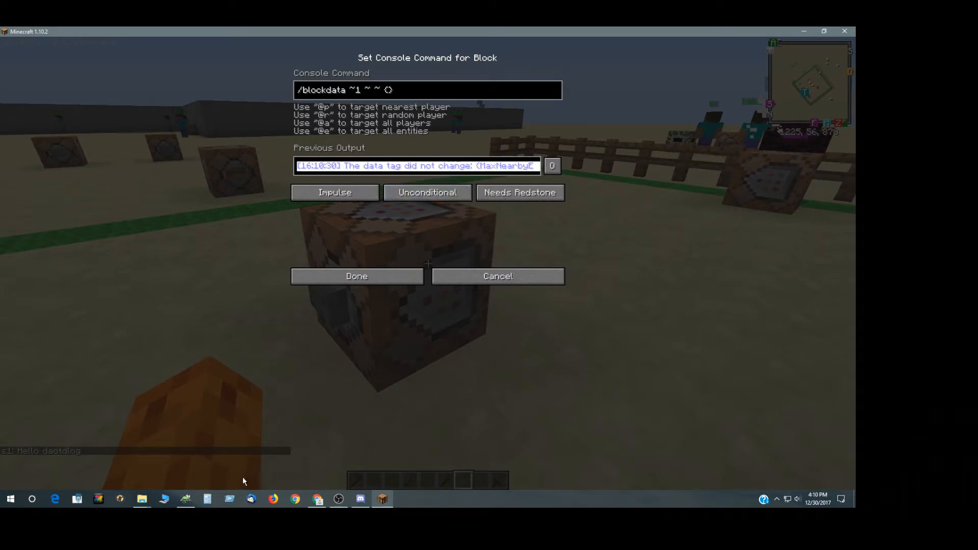
Select the spawner data text returned by the blockdata command
left_click(185, 499)
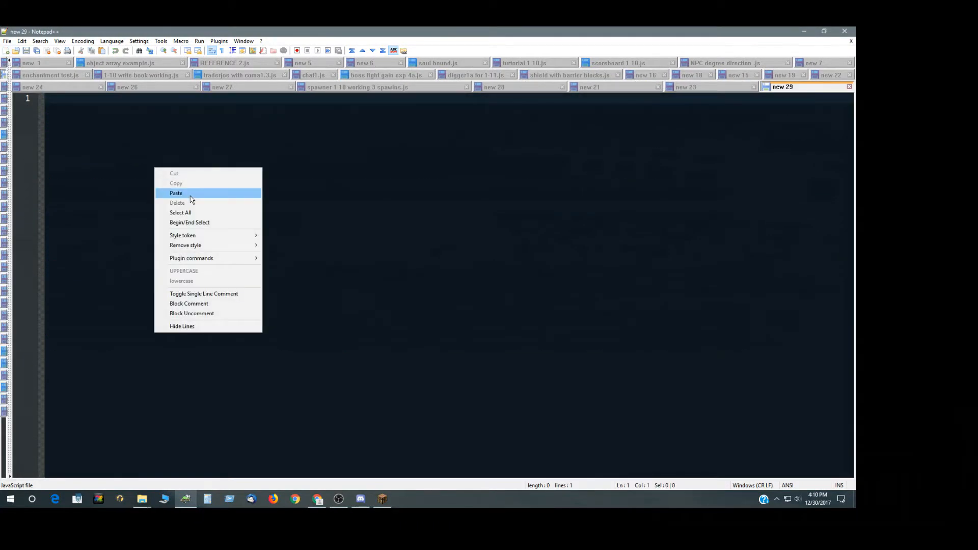
Paste the spawner data with spawnertest1 settings into the new tab, check a rotation value, and return to the 1.10.2 world
left_click(176, 193)
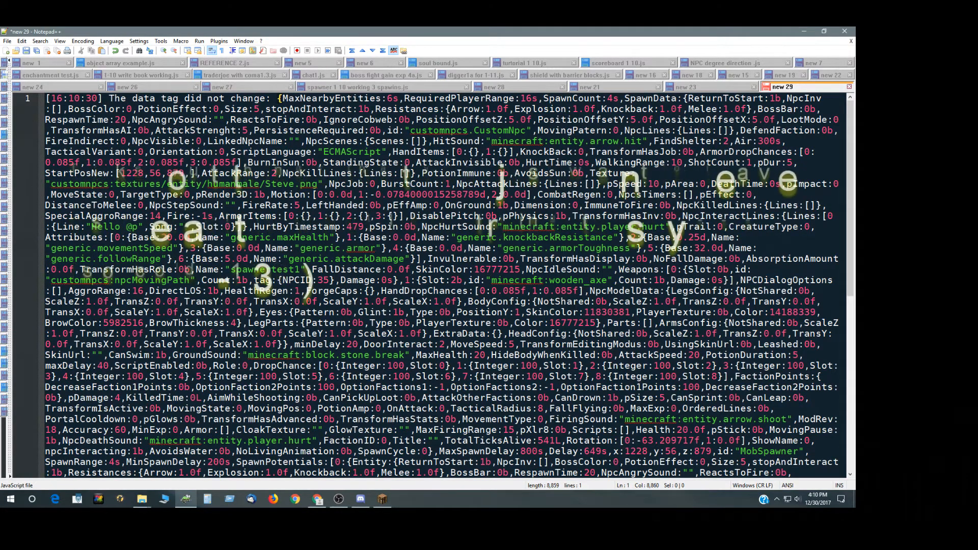
scroll("down", 3)
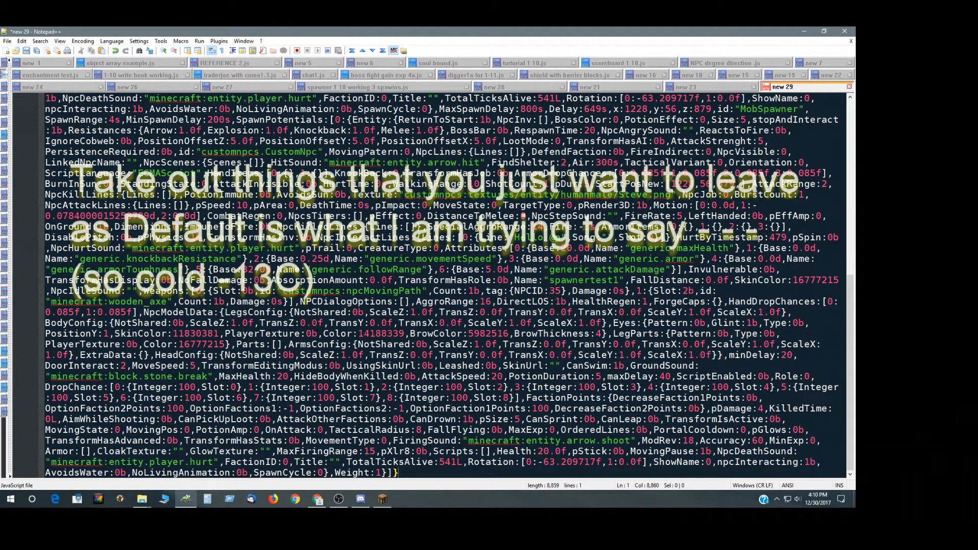
mouse_move(515, 489)
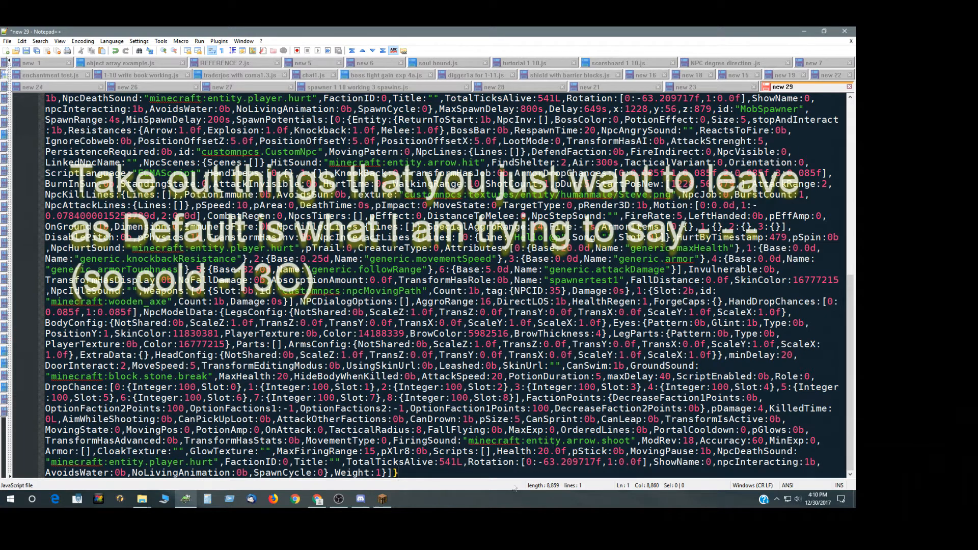
double_click(388, 462)
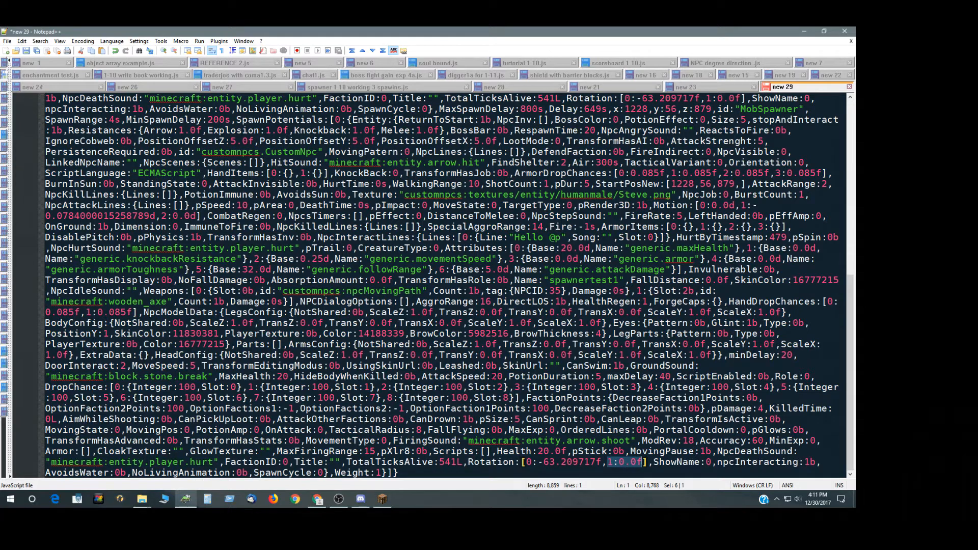
mouse_move(382, 499)
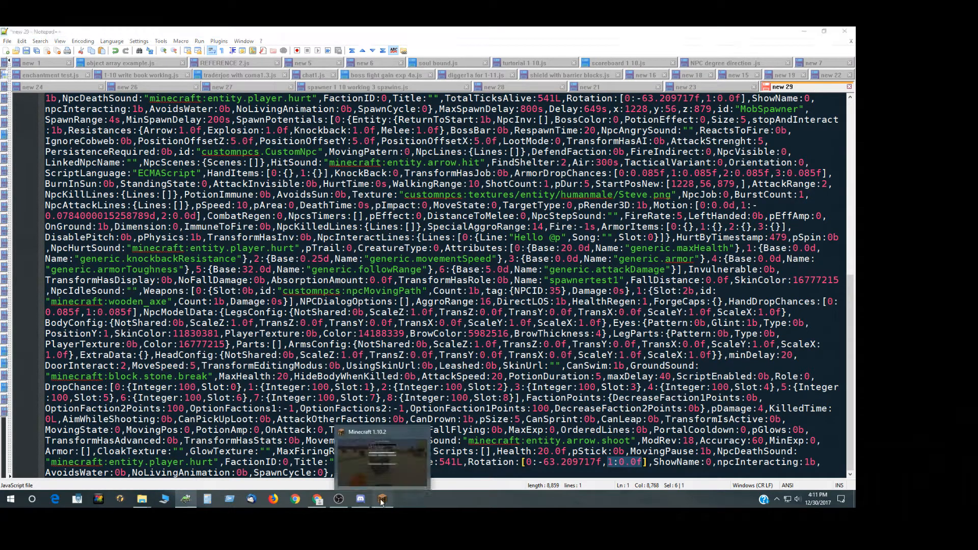
left_click(381, 497)
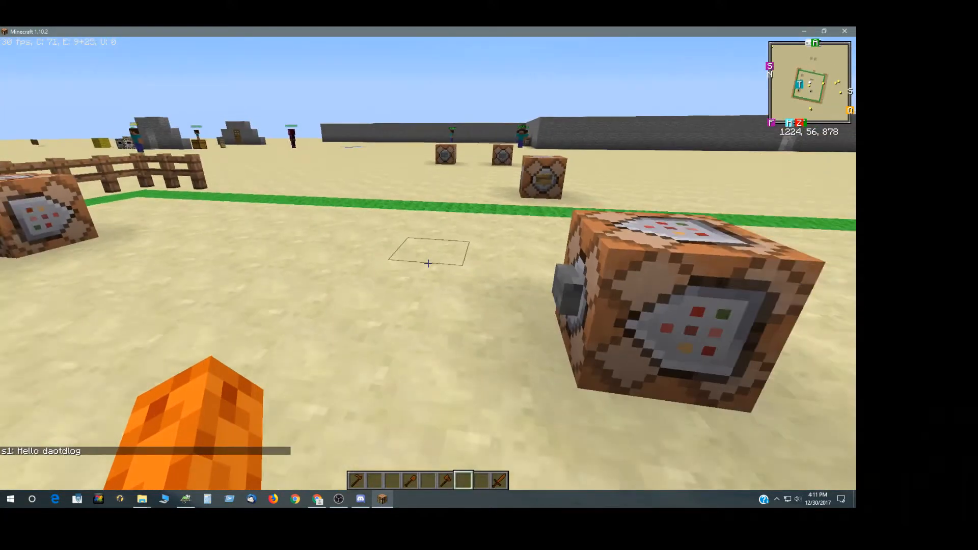
mouse_move(428, 264)
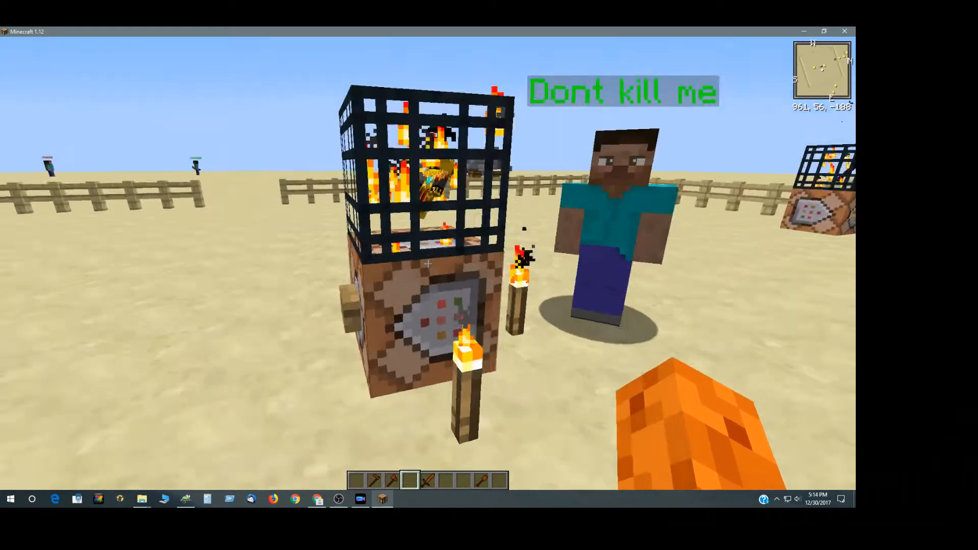
Bring up the inventory screen beside the spawner and the 'Dont kill me' NPC in the 1.12 world
key("e")
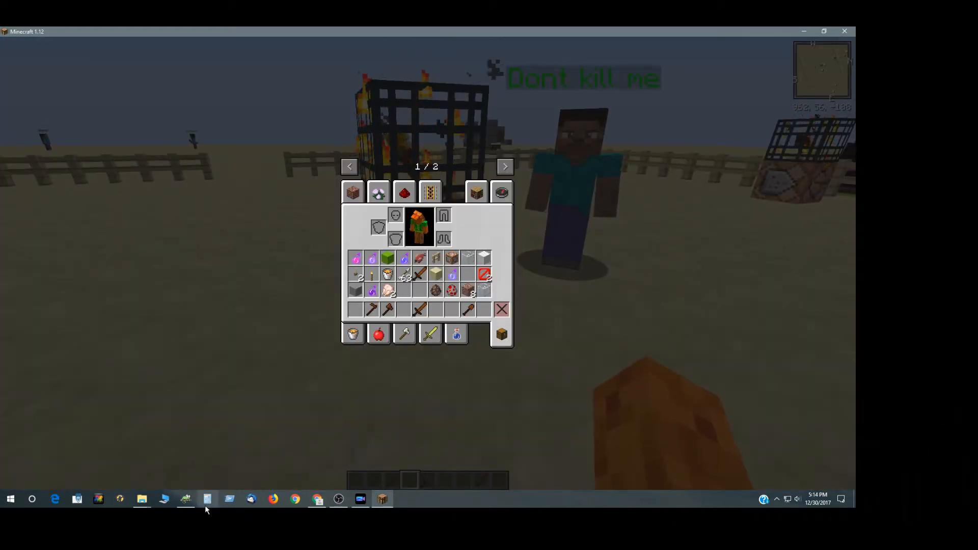
Review the //1.12 setblock command for the fire, king and black NPCs in new 21, then return to the 1.12 world
left_click(186, 499)
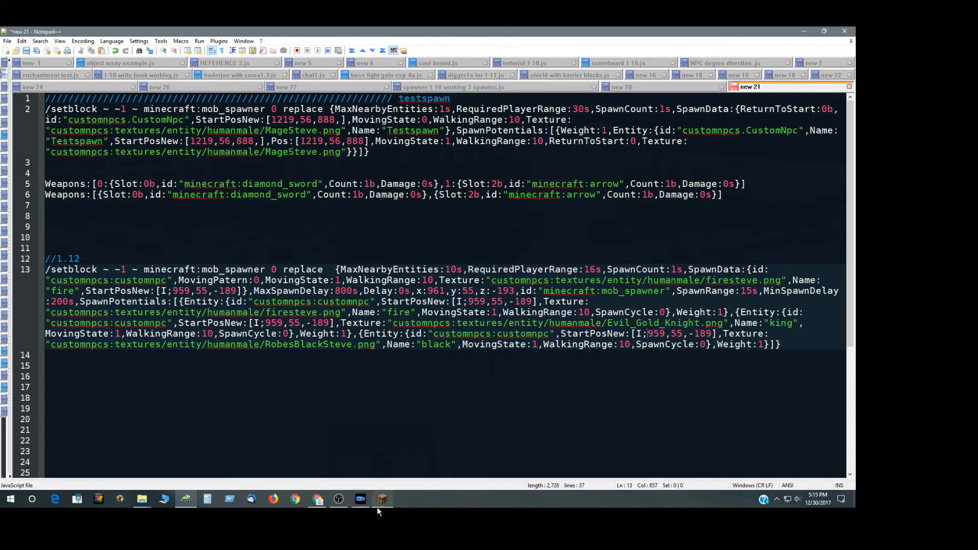
left_click(384, 500)
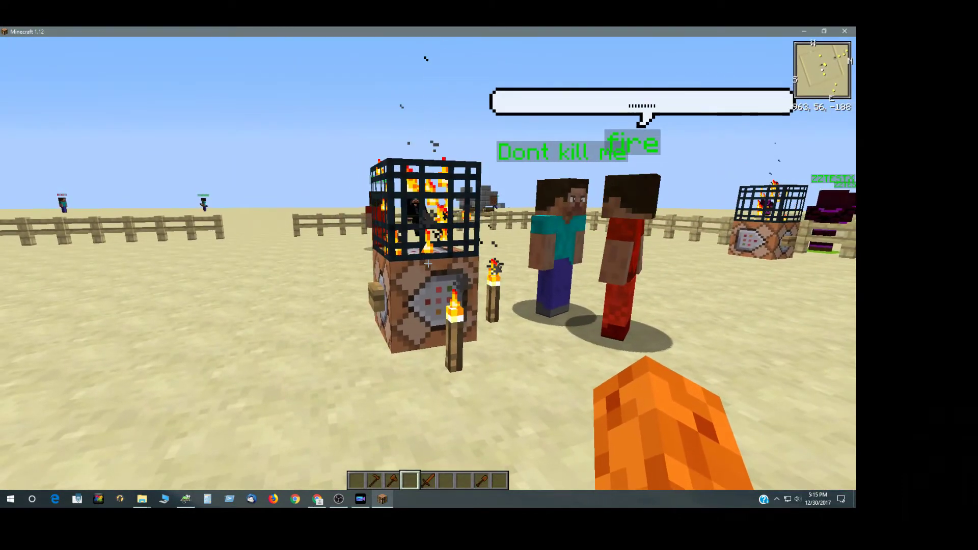
Resume the game as the fire NPC spawns beside 'Dont kill me' near the spawner
key("Return")
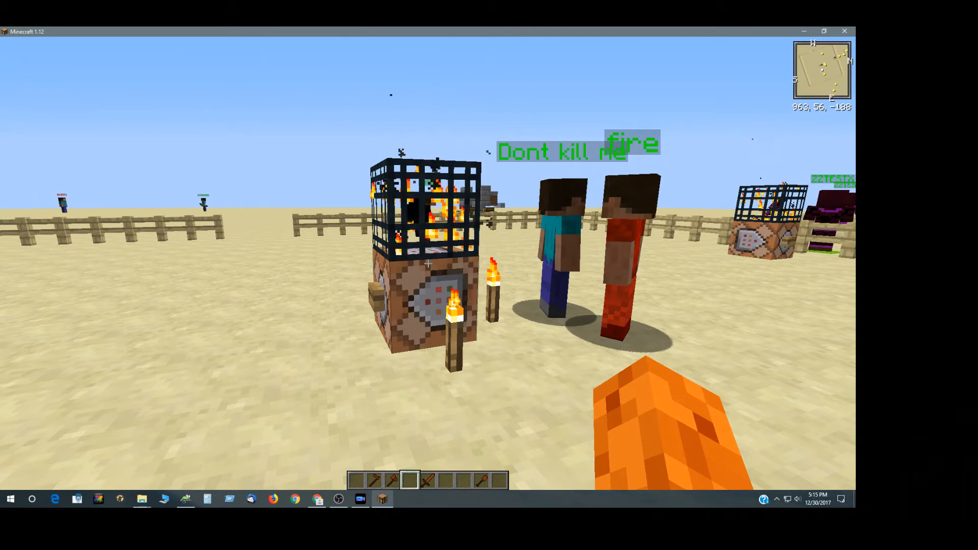
mouse_move(428, 262)
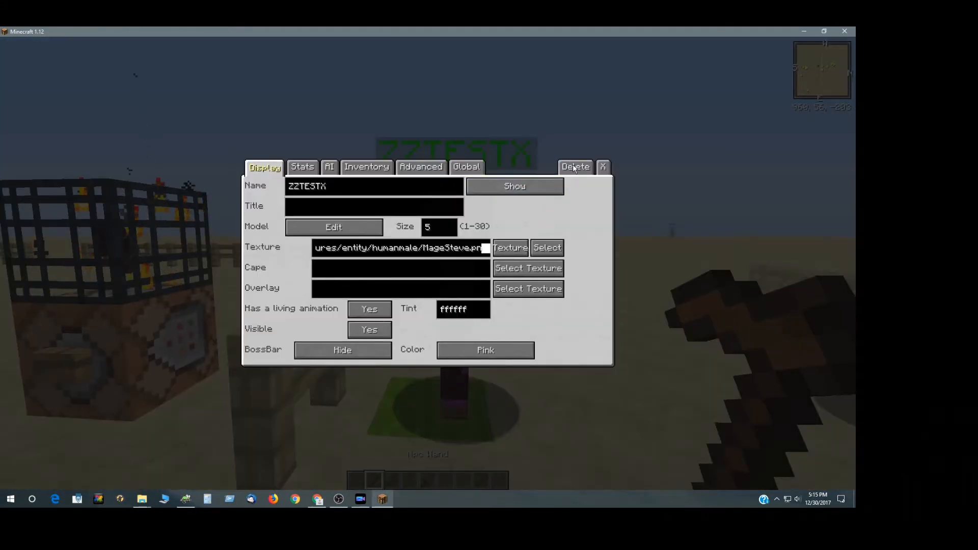
left_click(575, 167)
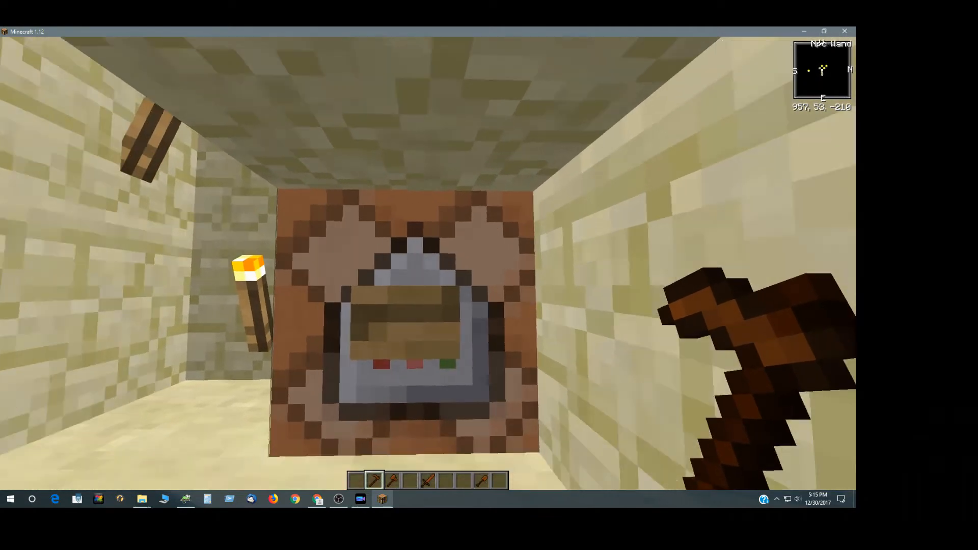
mouse_move(425, 262)
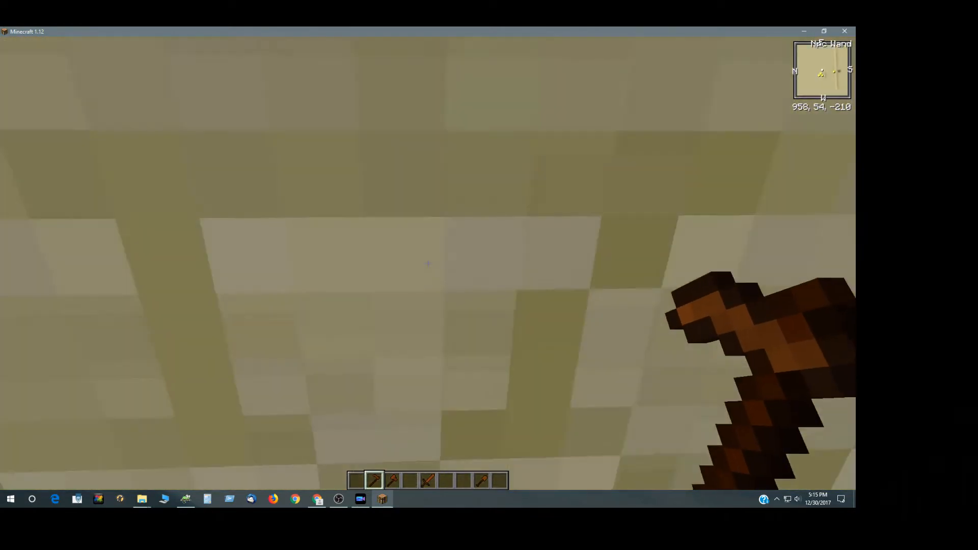
mouse_move(426, 275)
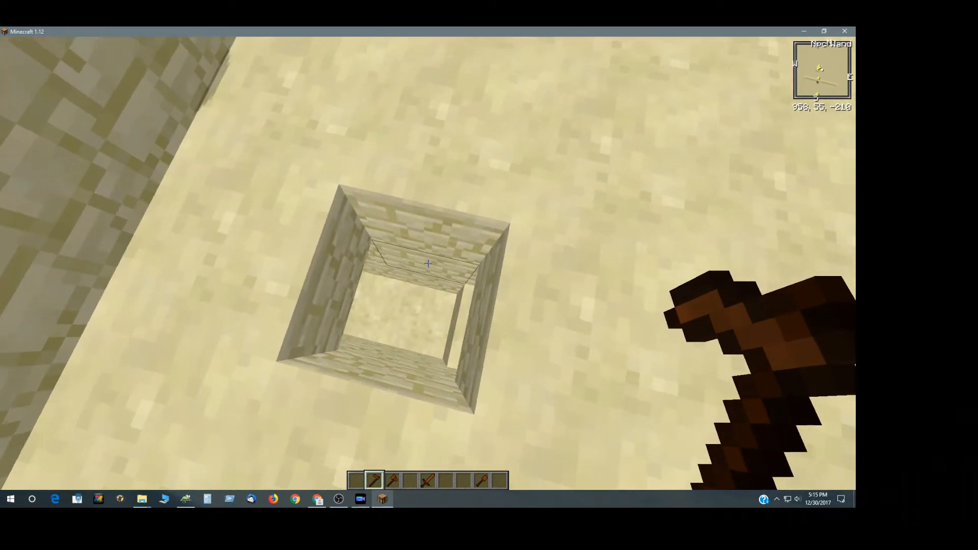
Select hotbar slot 4 with the NPC Wand before deleting the ZZTESTX NPC
key("4")
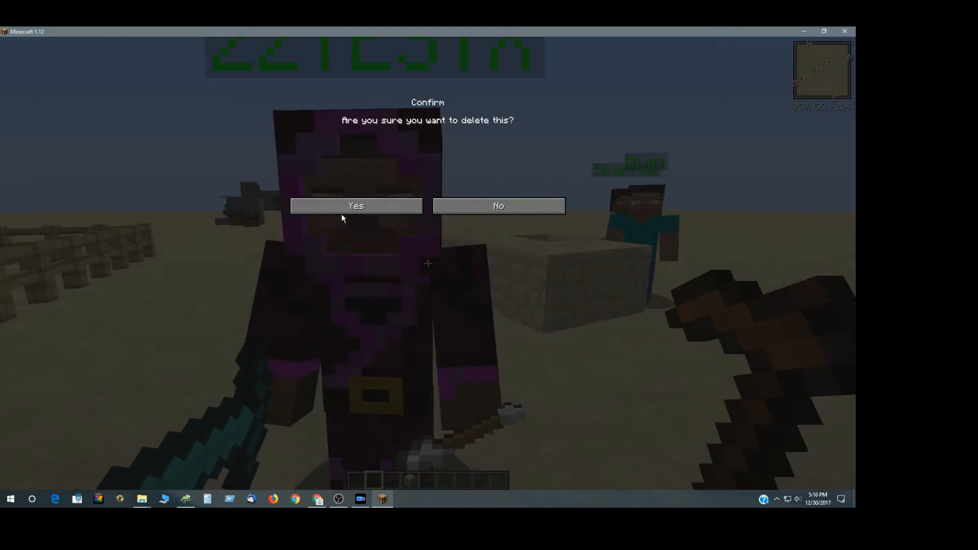
Confirm deleting the ZZTESTX NPC and then the Sparrow NPC
left_click(357, 206)
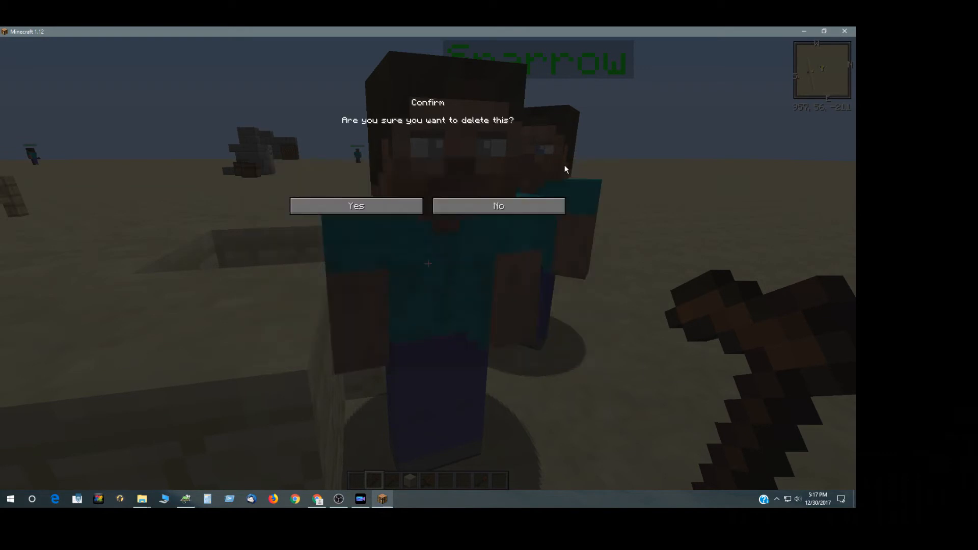
left_click(356, 206)
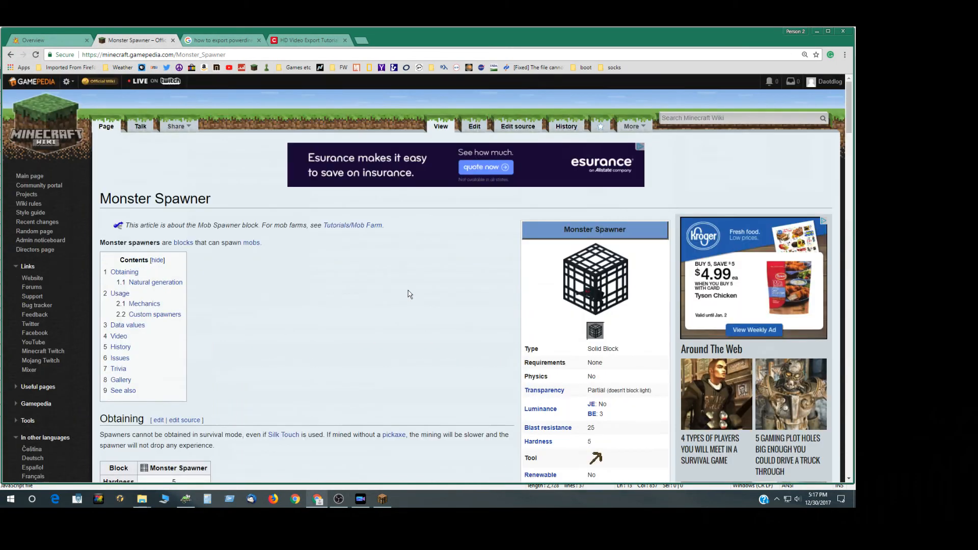
Highlight the SpawnData, Delay and RequiredPlayerRange tag descriptions in the block entity data section
scroll("down", 3)
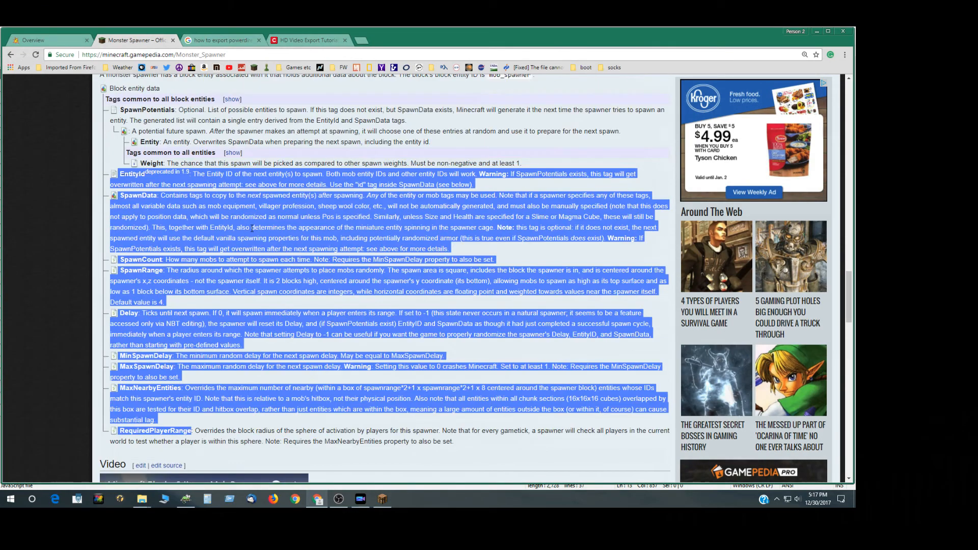
left_click(128, 181)
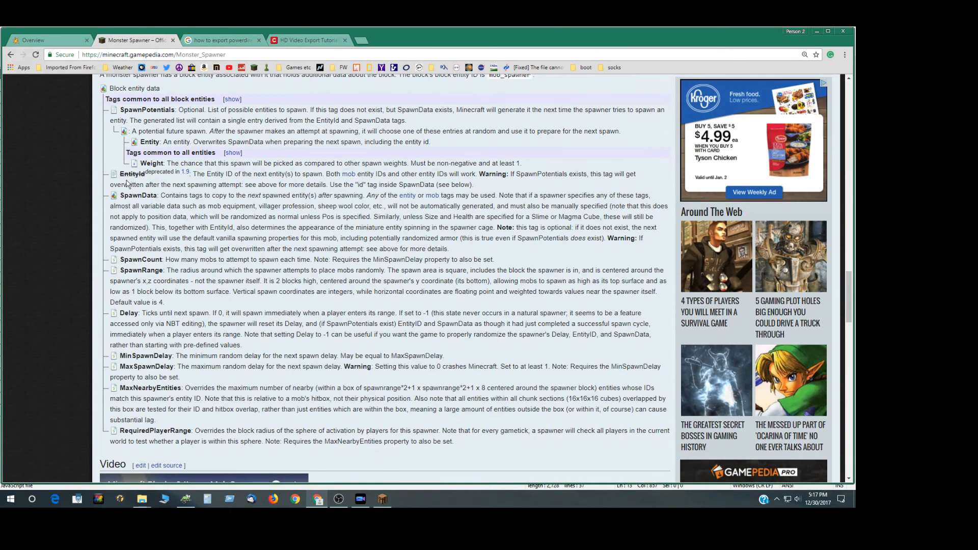
double_click(139, 194)
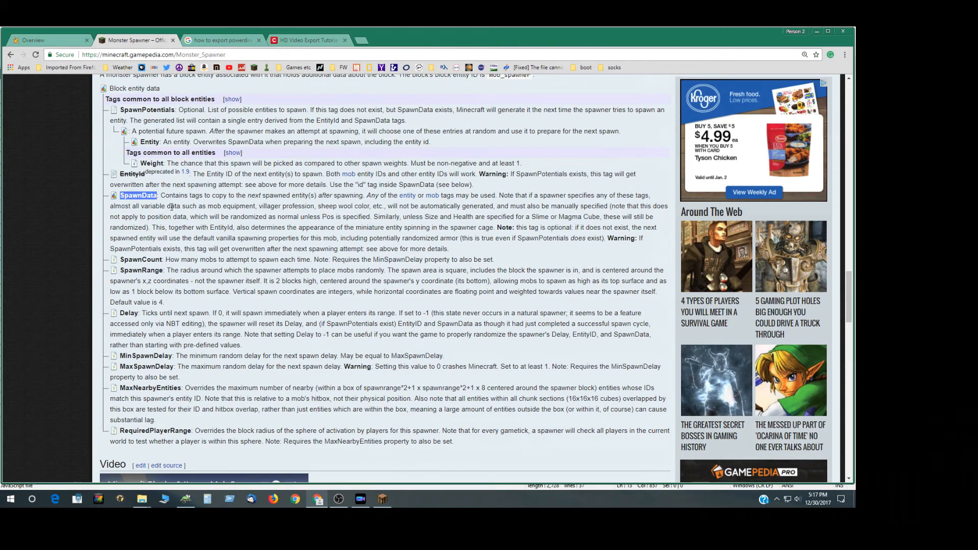
mouse_move(143, 348)
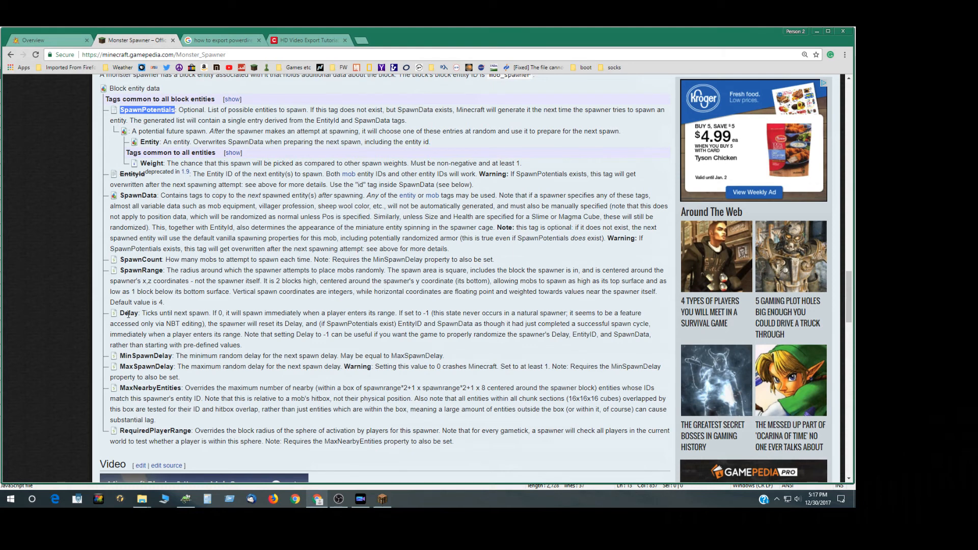
double_click(129, 313)
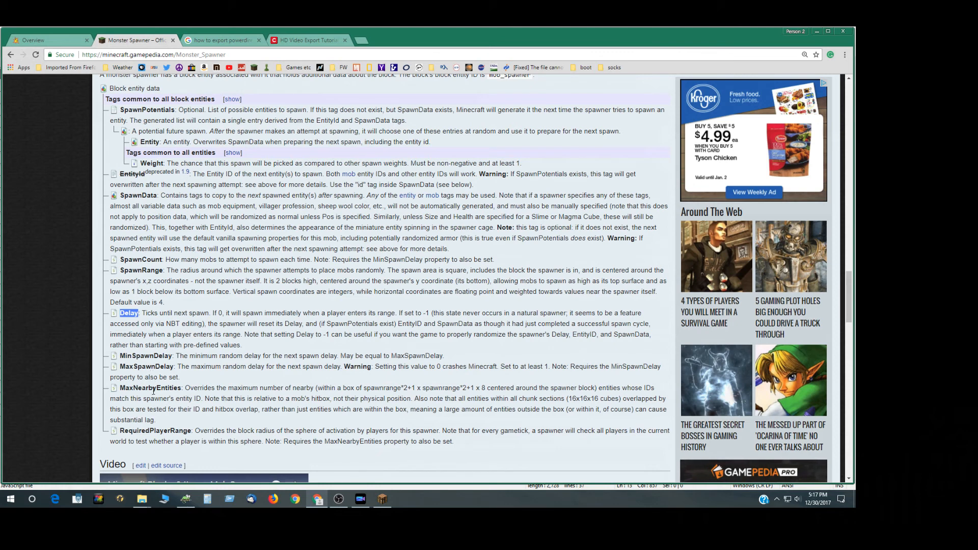
double_click(157, 430)
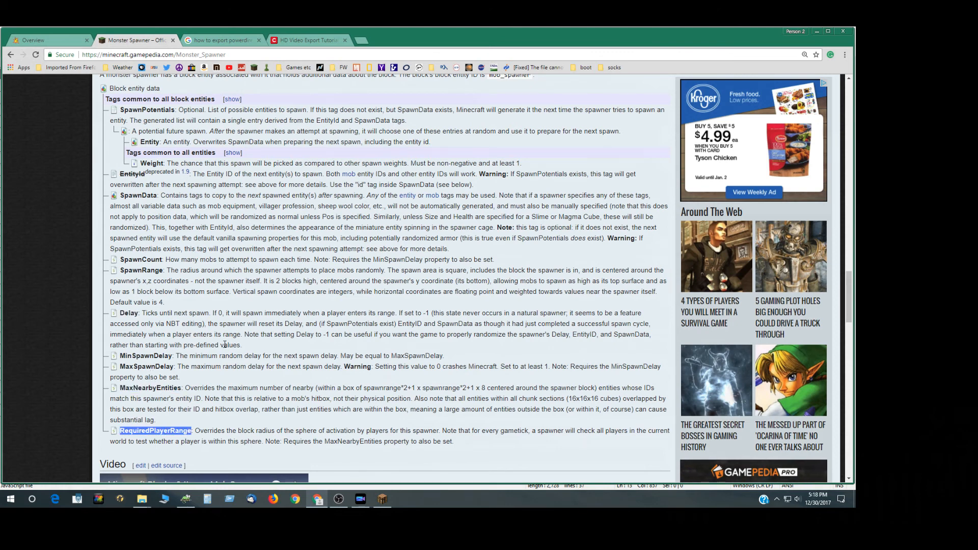
mouse_move(381, 499)
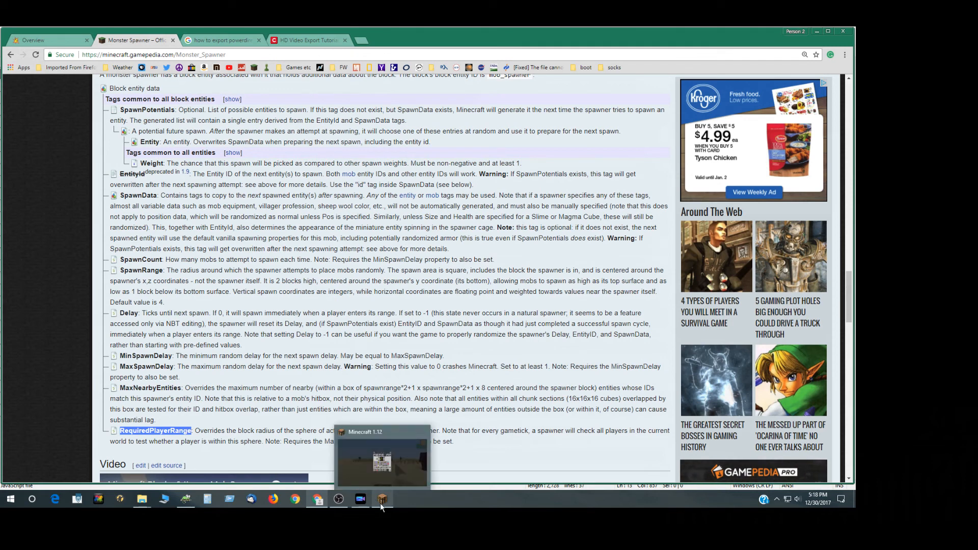
Return to the 1.12 world showing the spawned king, fire and Black NPCs near 'Dont kill me'
left_click(383, 499)
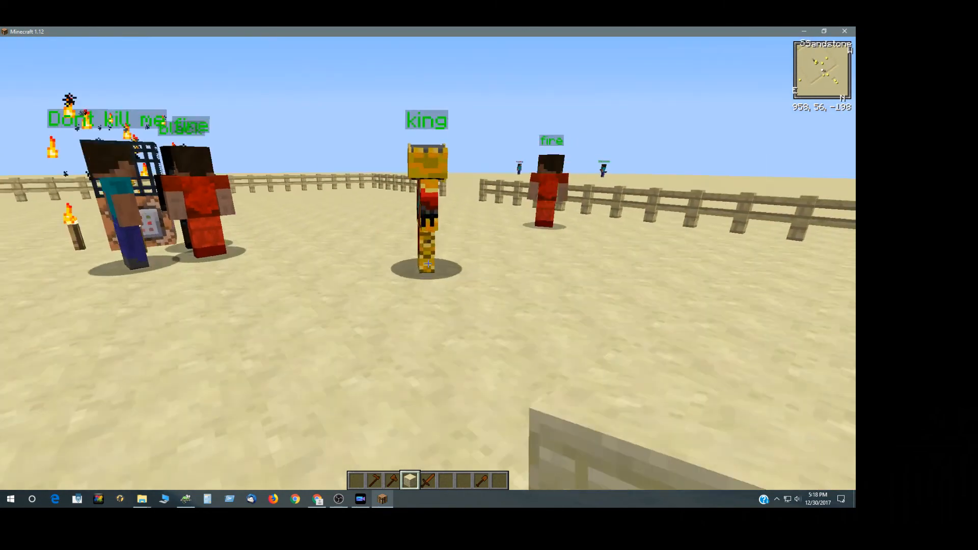
mouse_move(428, 263)
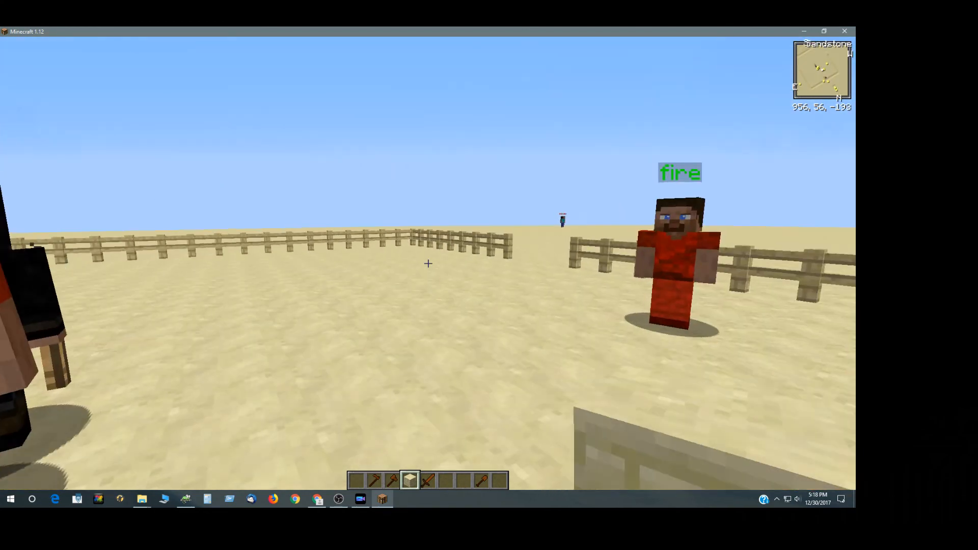